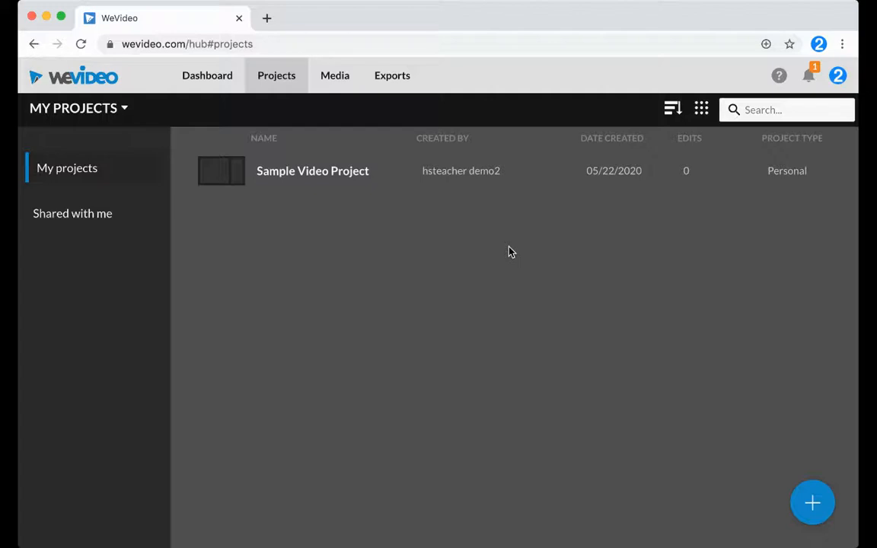
mouse_move(334, 75)
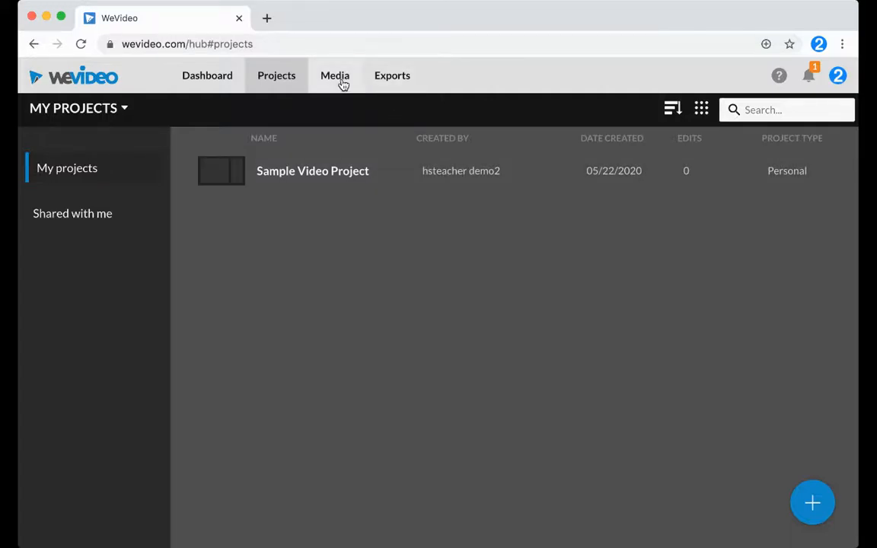
Go to the empty personal media library and reveal the Import and New folder options
left_click(334, 75)
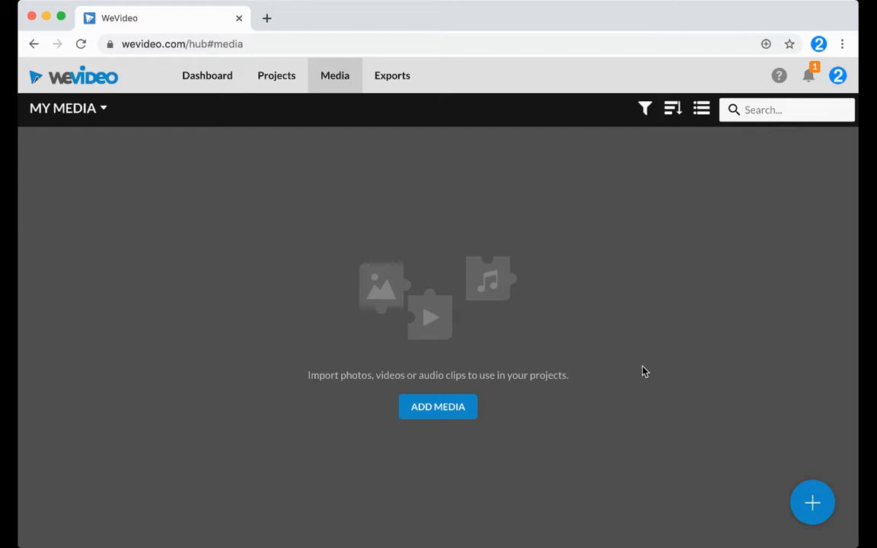
left_click(812, 502)
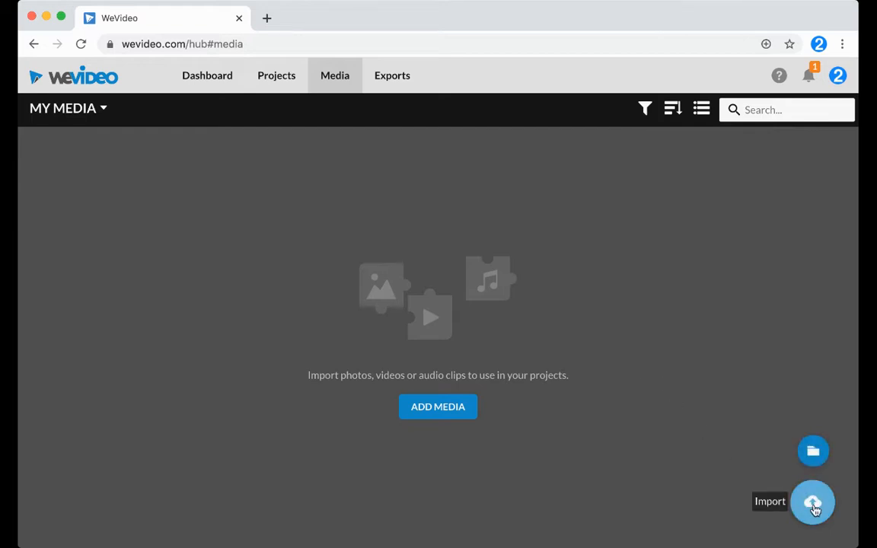
left_click(812, 502)
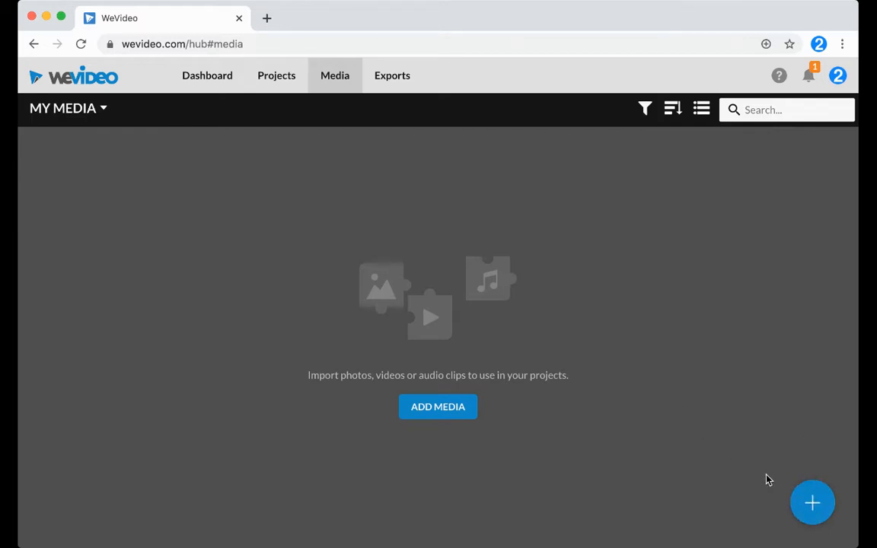
left_click(812, 502)
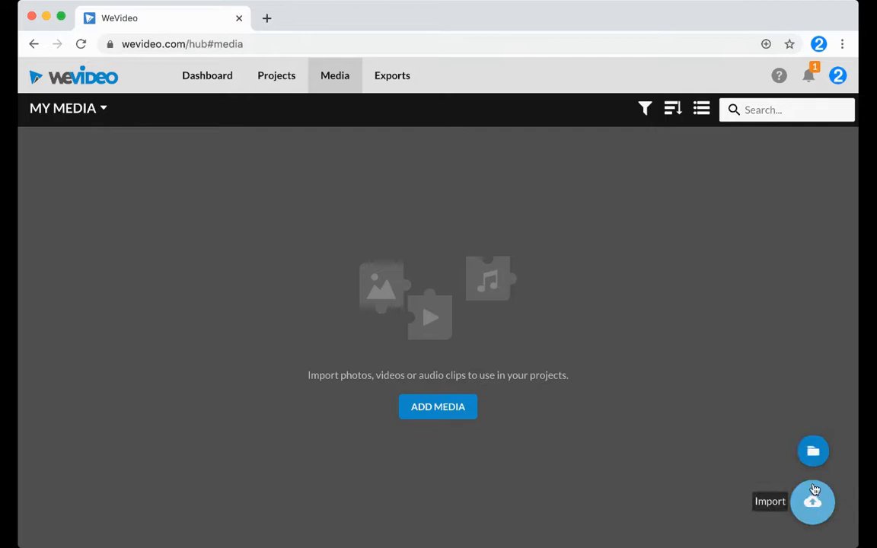
mouse_move(813, 501)
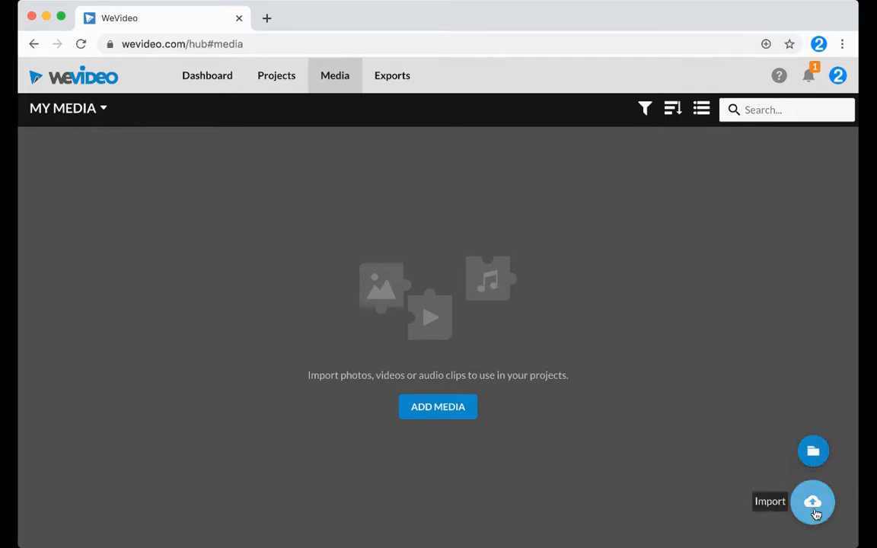
mouse_move(812, 451)
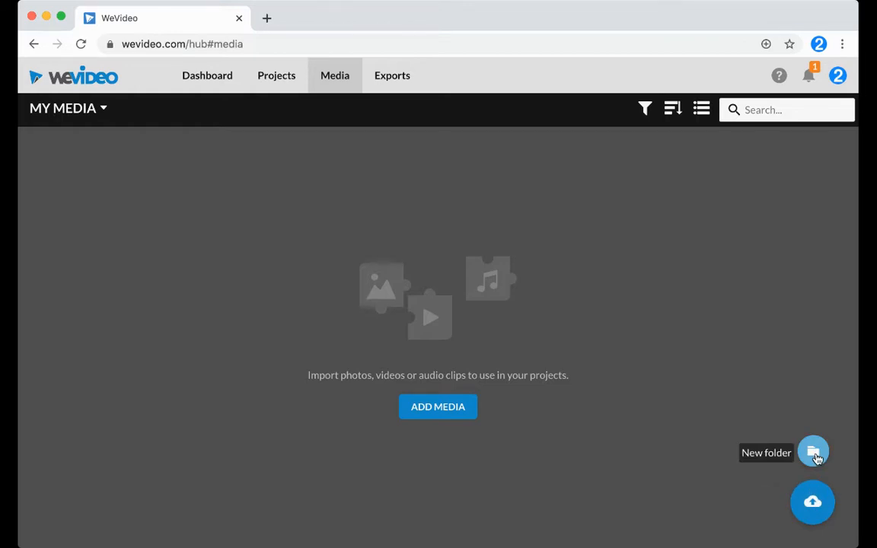
Create a new media folder named 'Sample Video Project' and open it
left_click(812, 452)
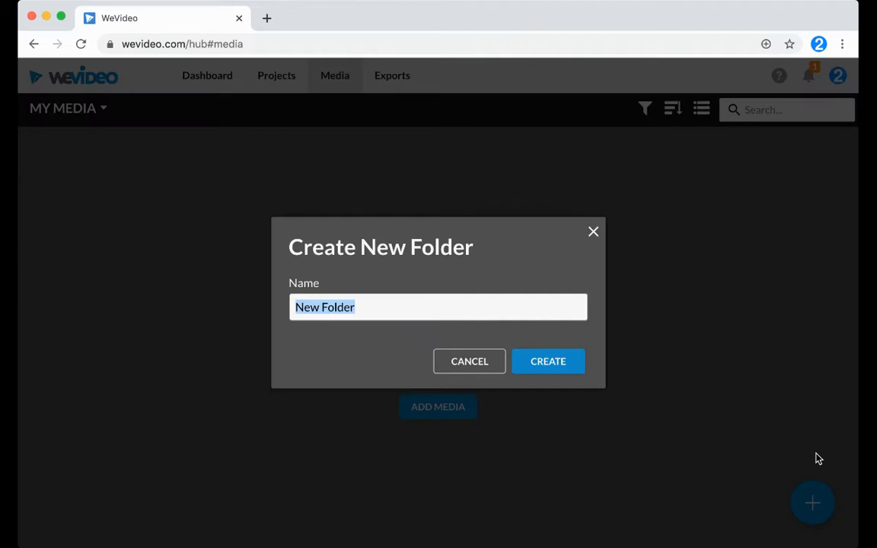
type("Sample Video Project")
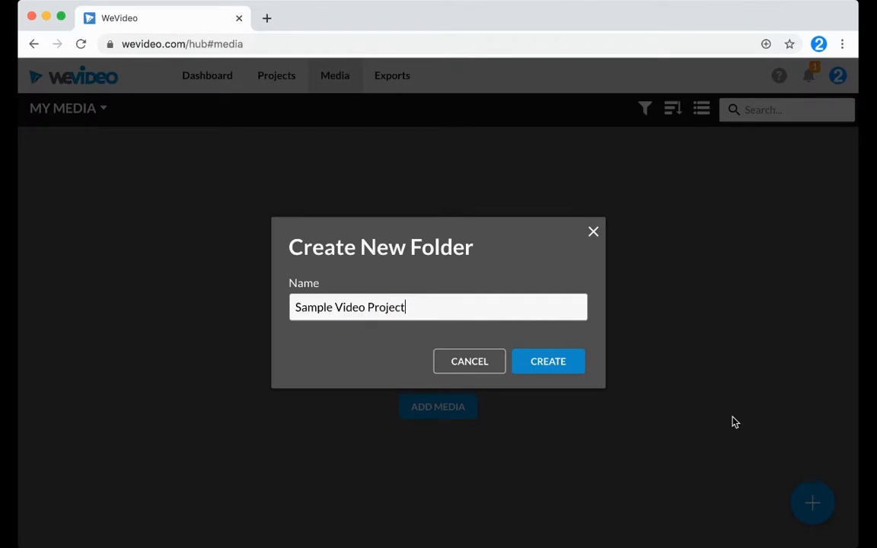
left_click(548, 361)
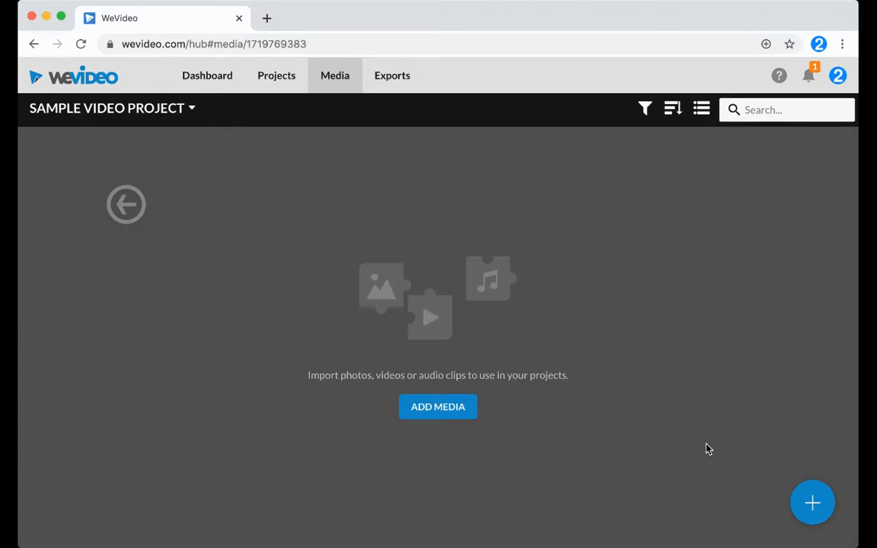
Import five image files from the computer into the Sample Video Project folder
left_click(812, 502)
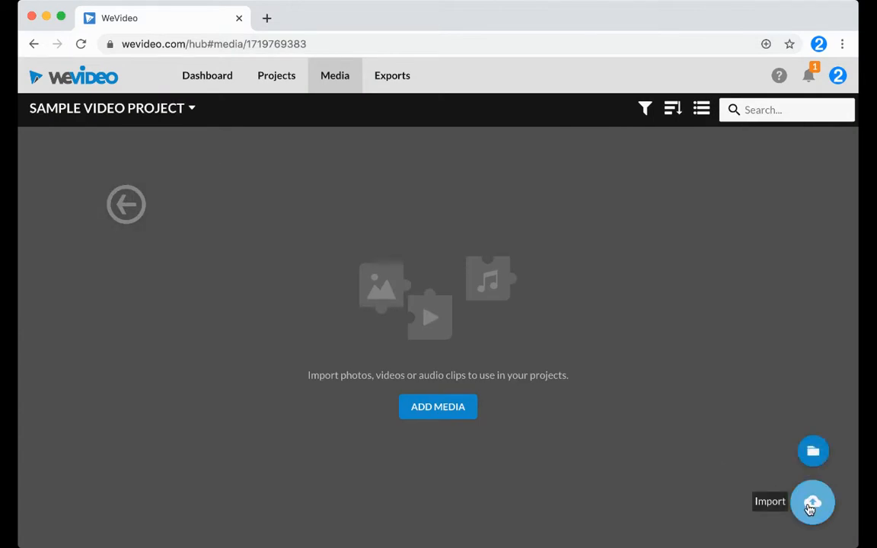
left_click(812, 502)
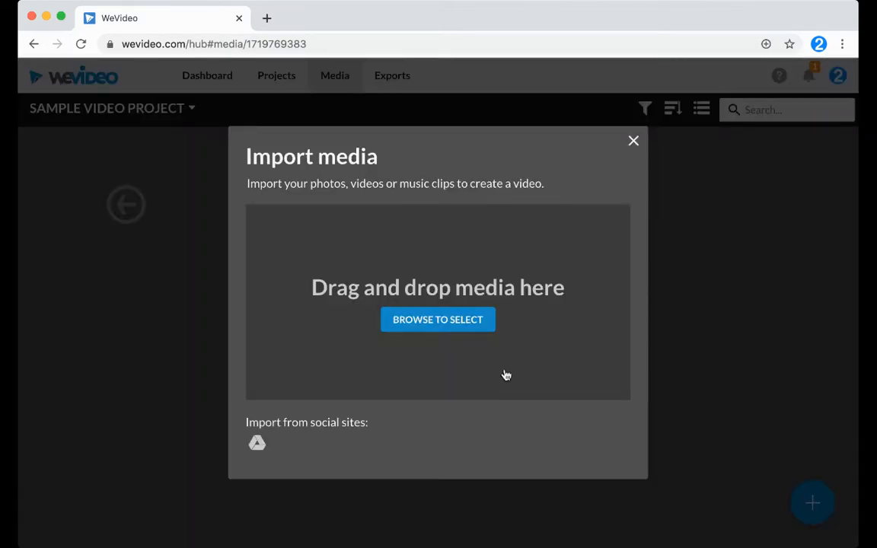
mouse_move(507, 374)
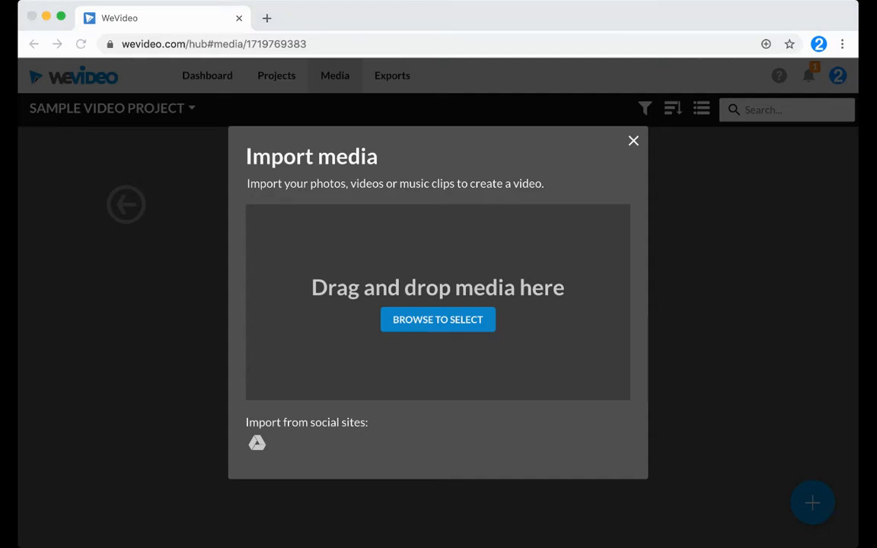
left_click(438, 319)
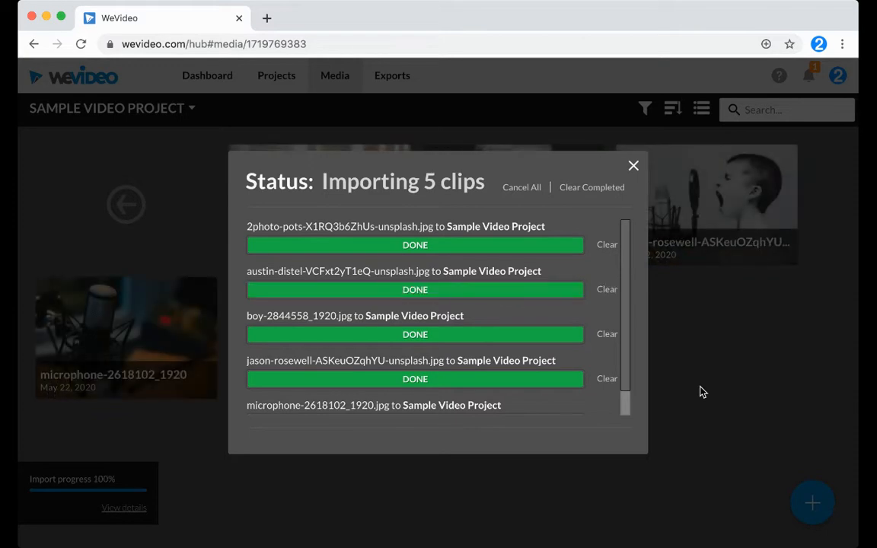
mouse_move(633, 166)
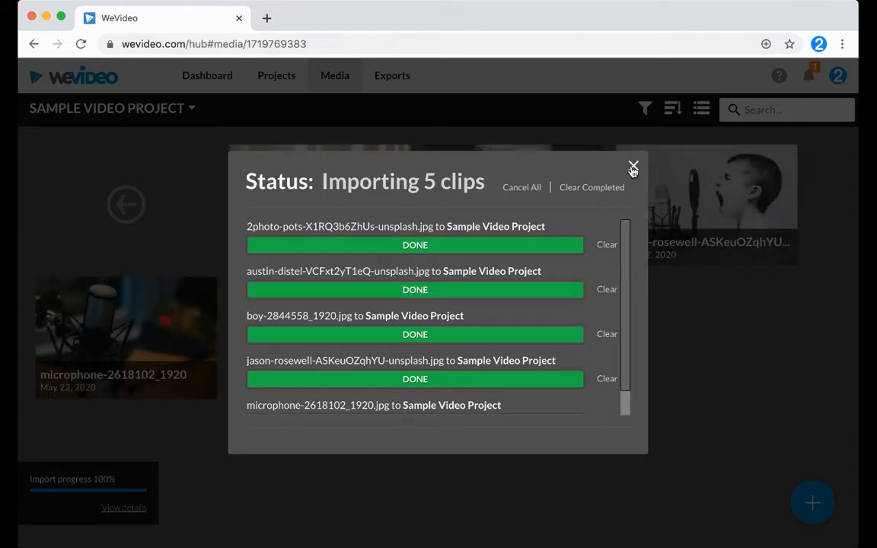
Dismiss the import status, check Sample Video Project has no project media, and return to the media library
left_click(633, 167)
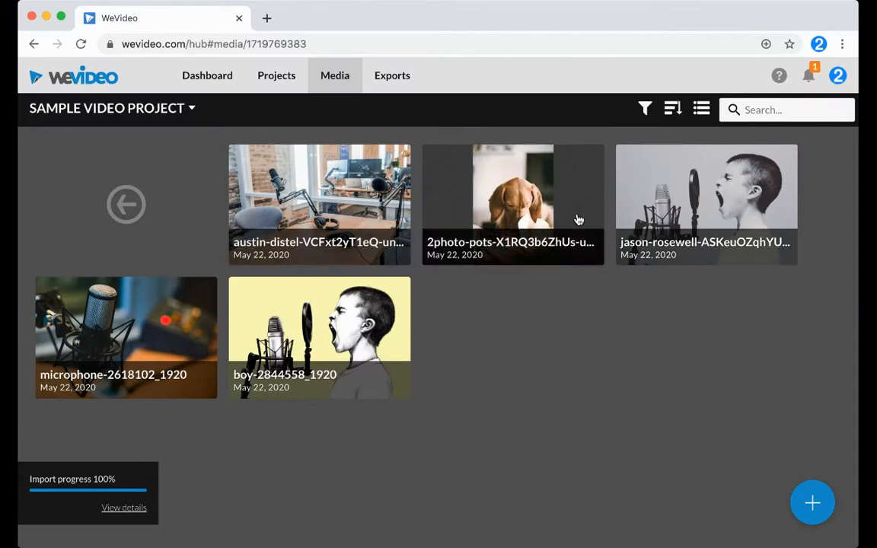
mouse_move(529, 347)
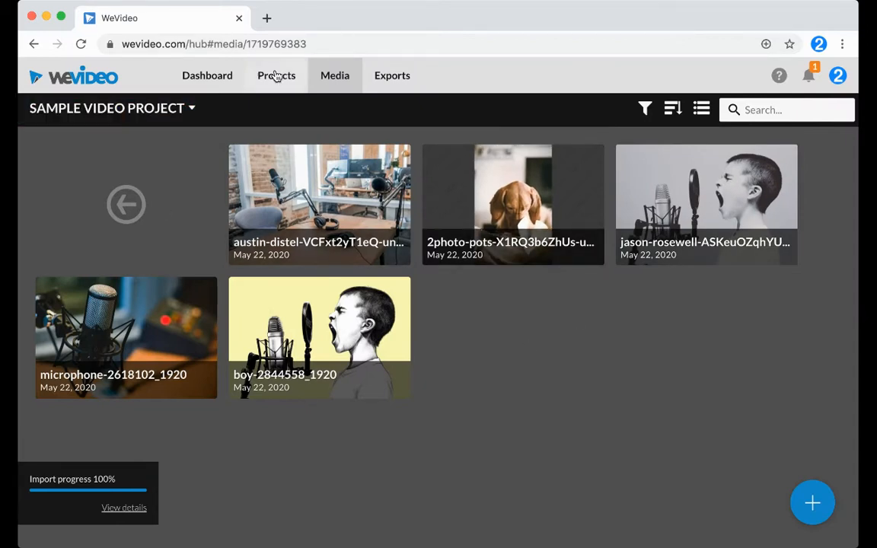
left_click(276, 76)
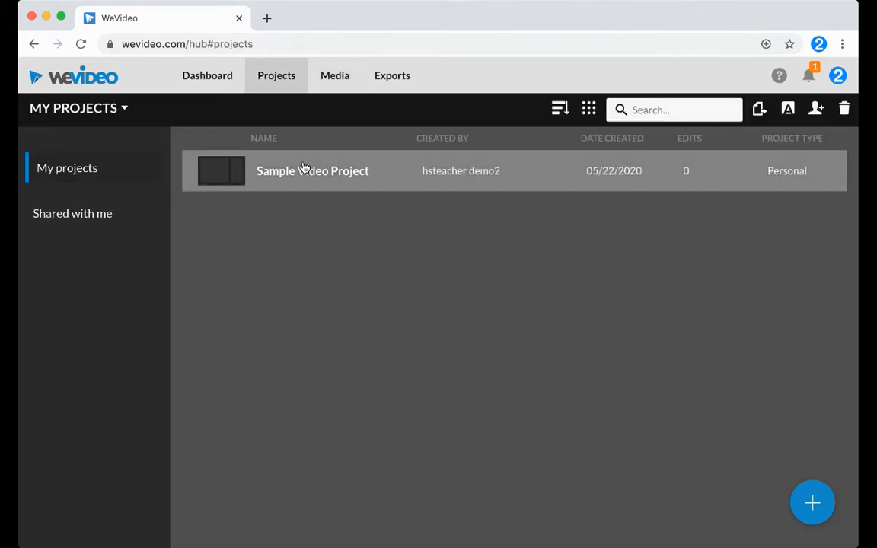
left_click(312, 170)
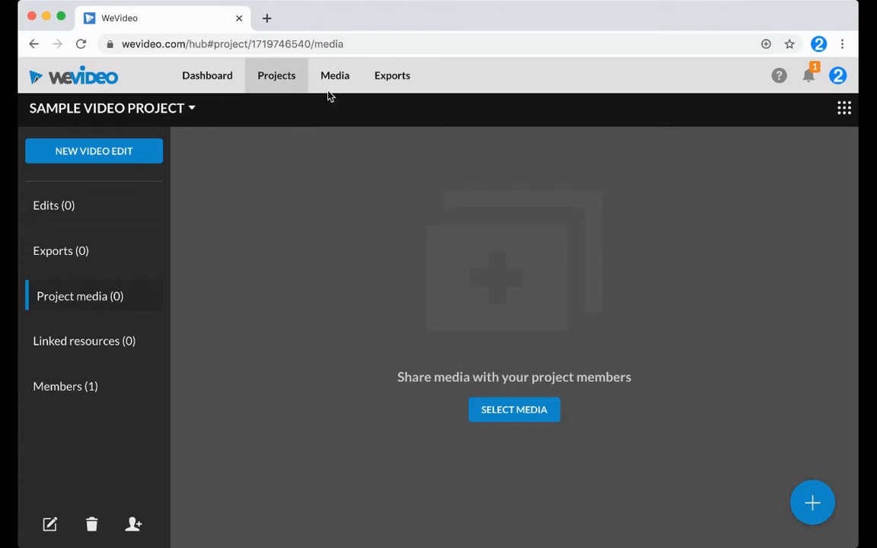
left_click(334, 75)
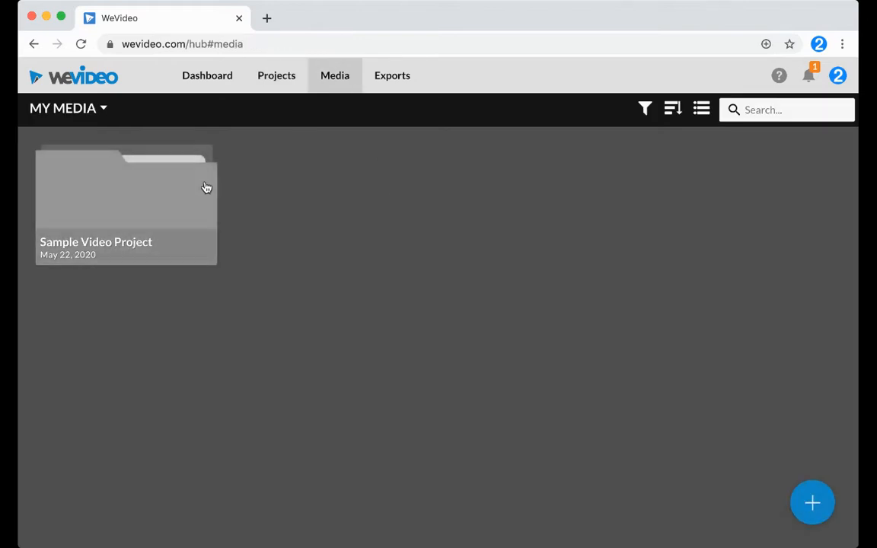
mouse_move(188, 189)
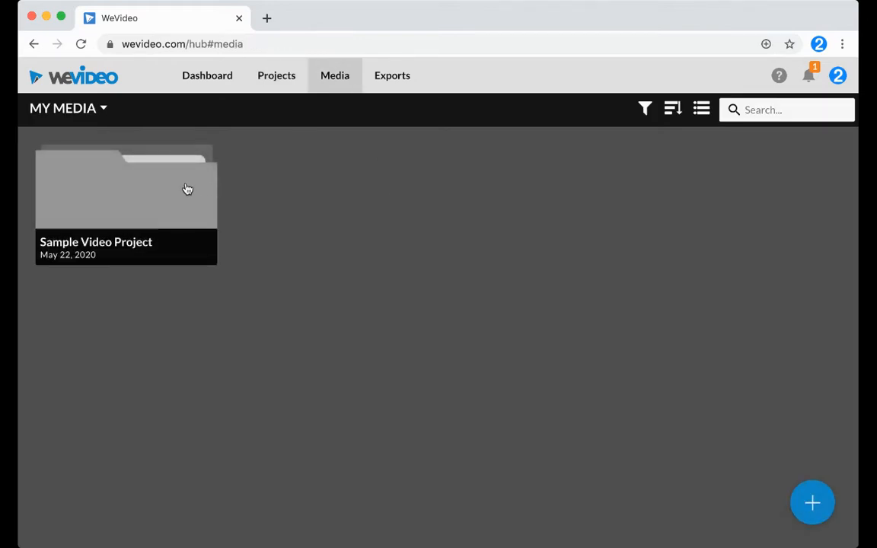
Share all five images in the folder to the Sample Video Project project
double_click(125, 188)
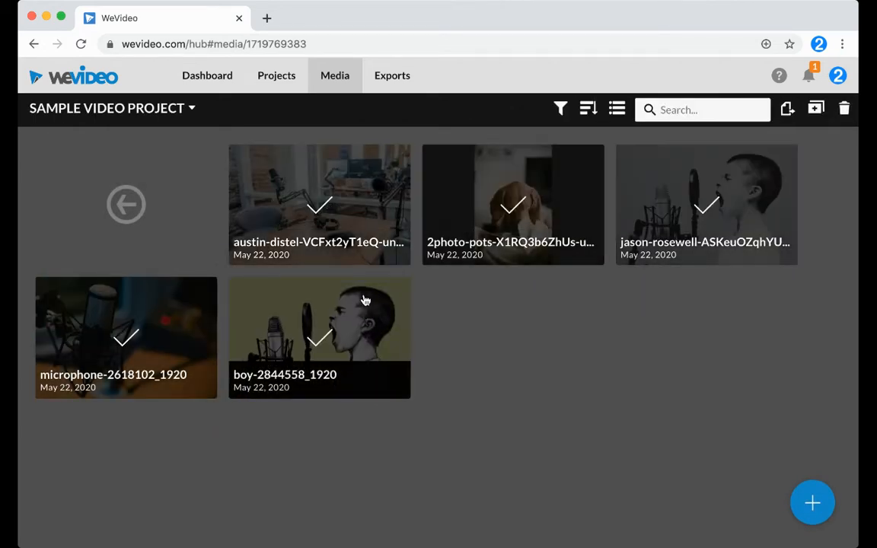
right_click(365, 300)
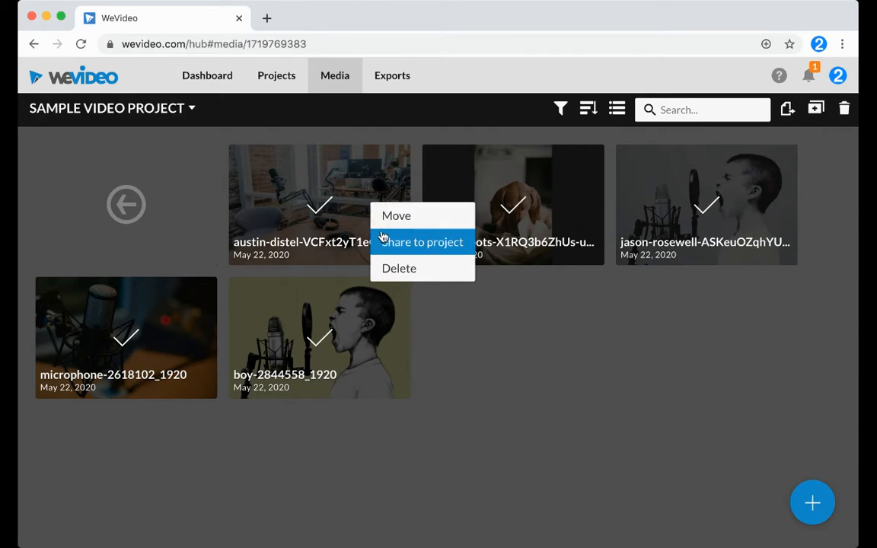
mouse_move(386, 247)
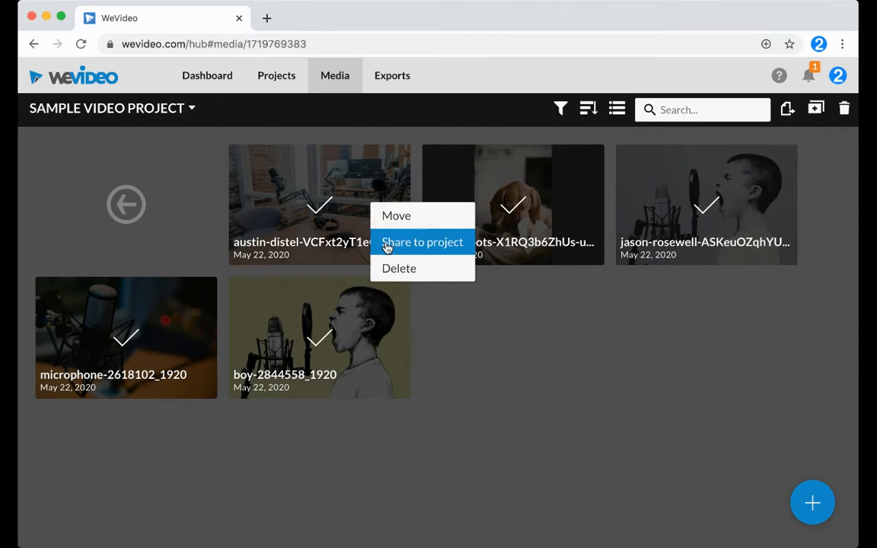
left_click(422, 242)
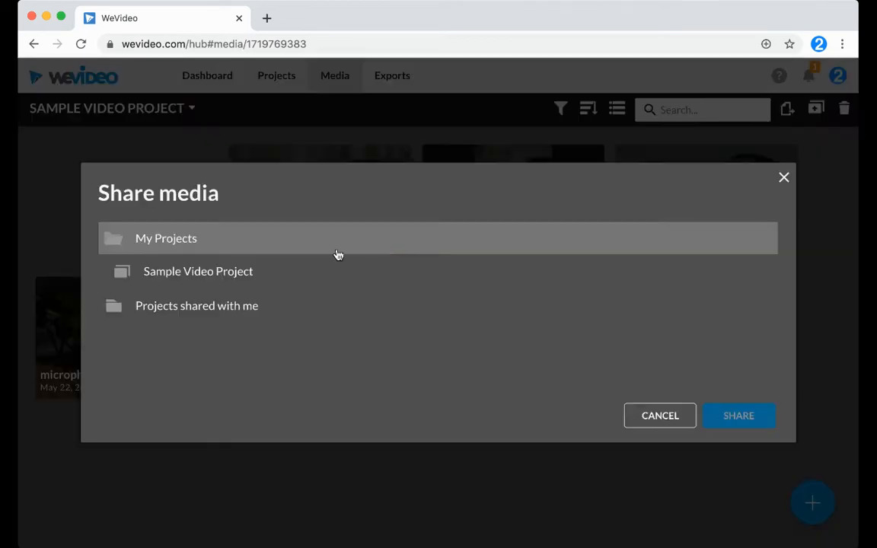
left_click(198, 271)
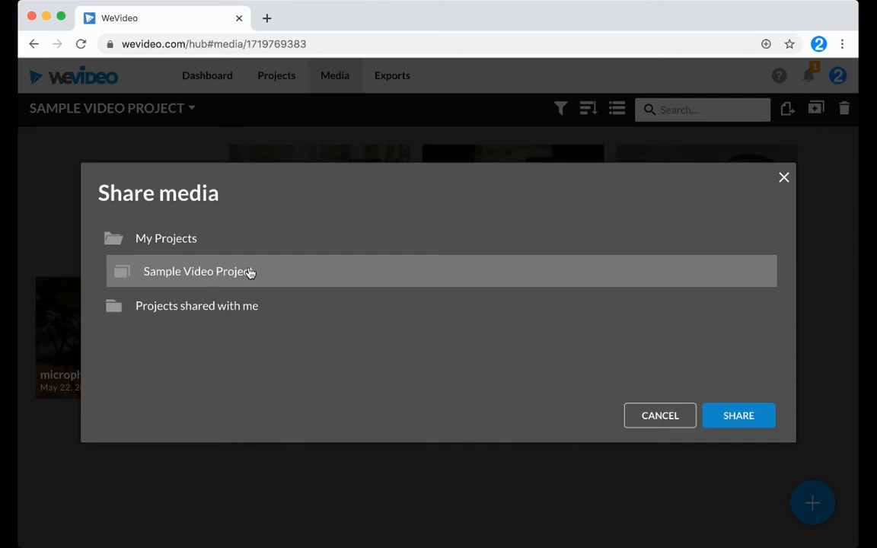
left_click(738, 415)
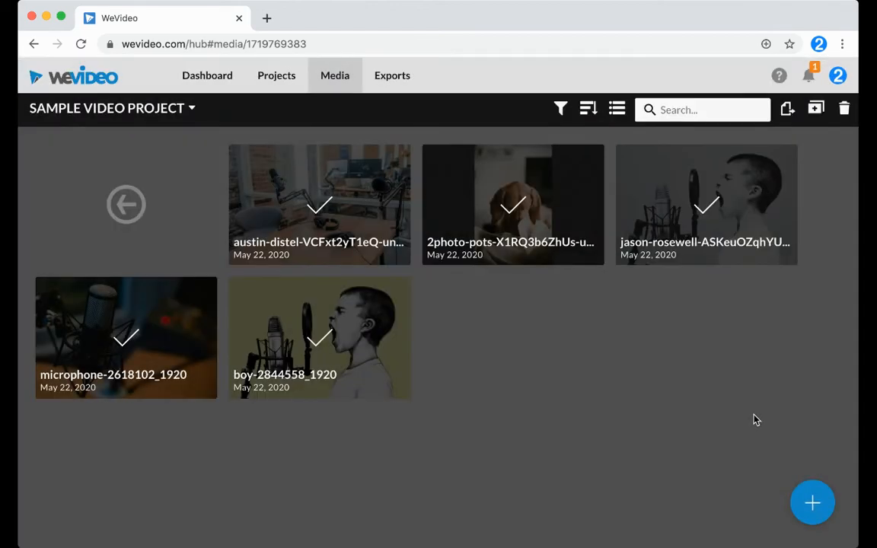
View Sample Video Project's project media, now holding the five shared images
left_click(276, 75)
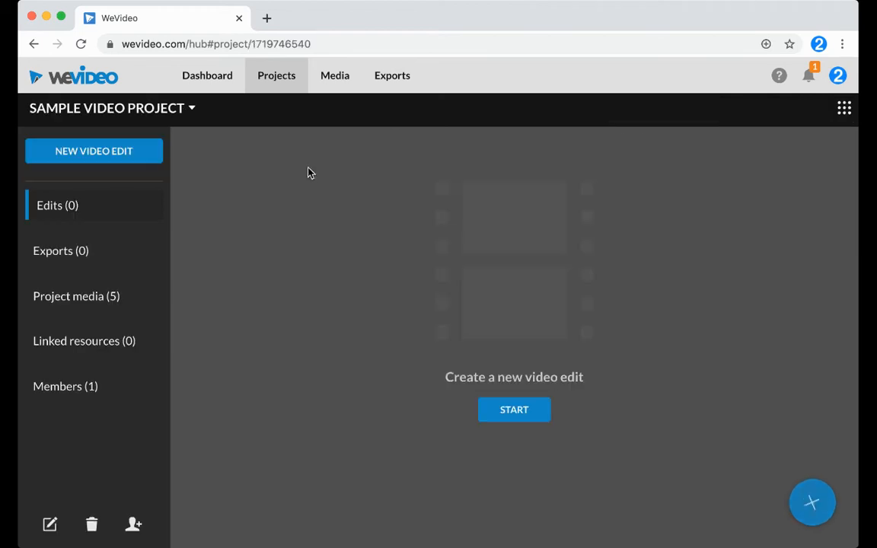
left_click(76, 296)
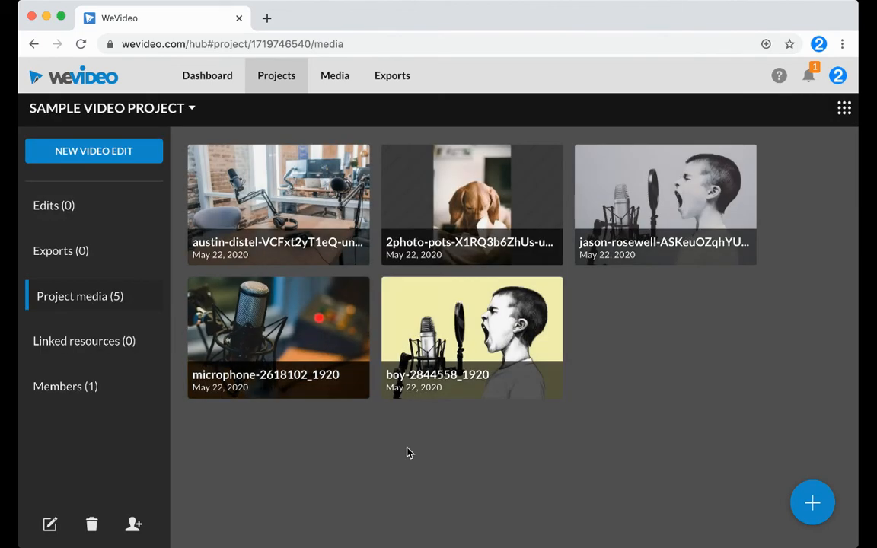